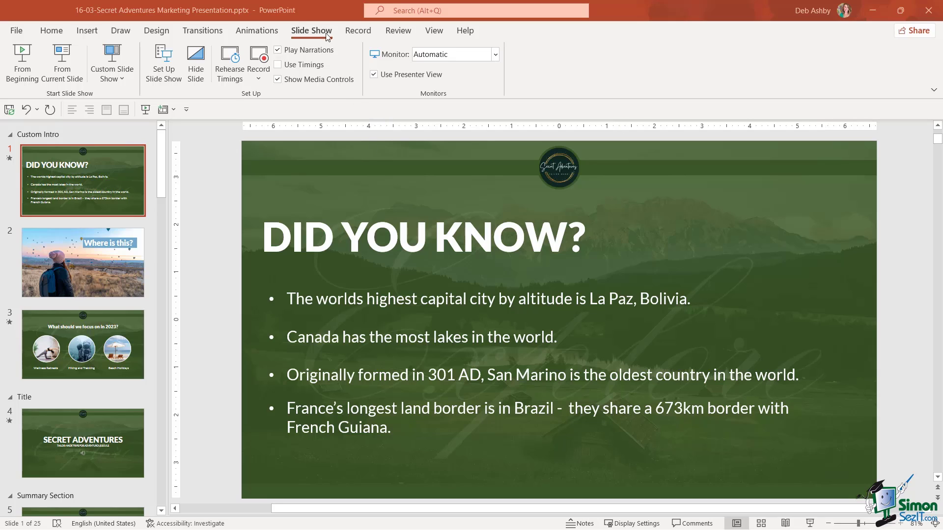
pyautogui.moveTo(259, 29)
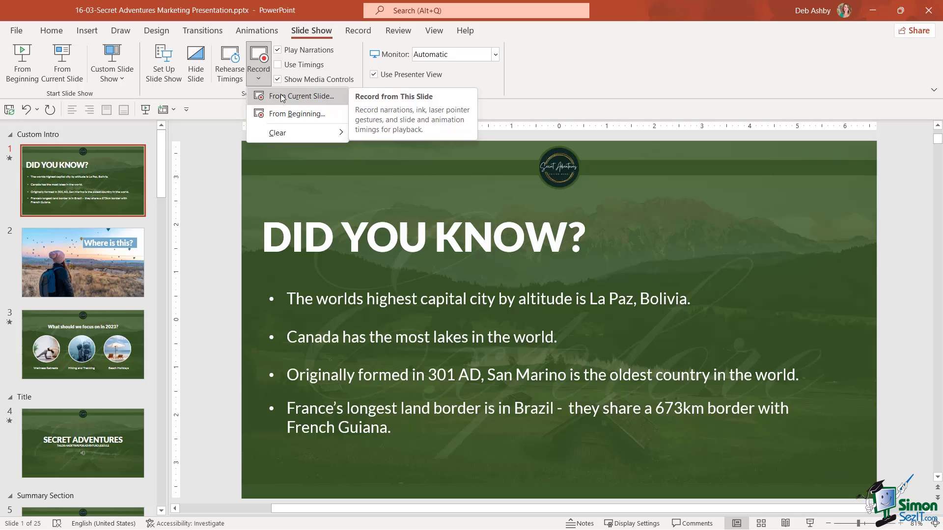
pyautogui.moveTo(316, 101)
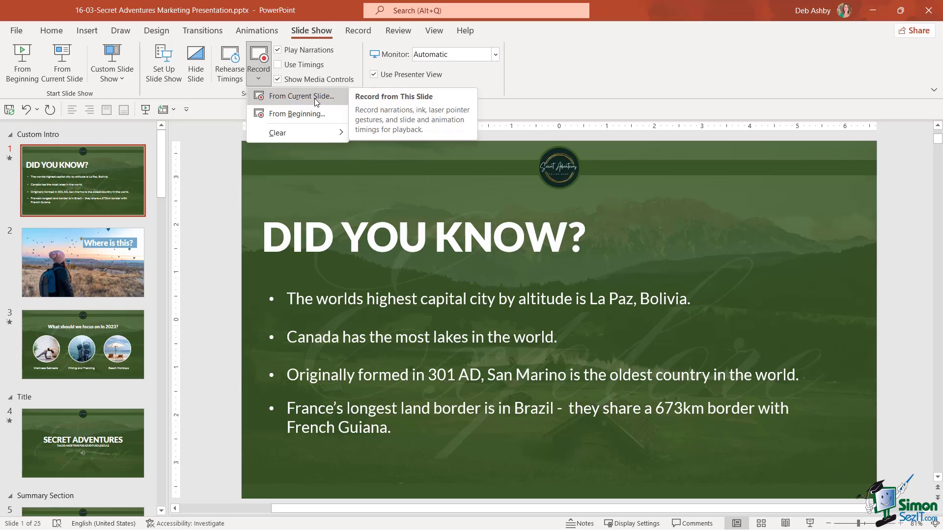
pyautogui.moveTo(297, 114)
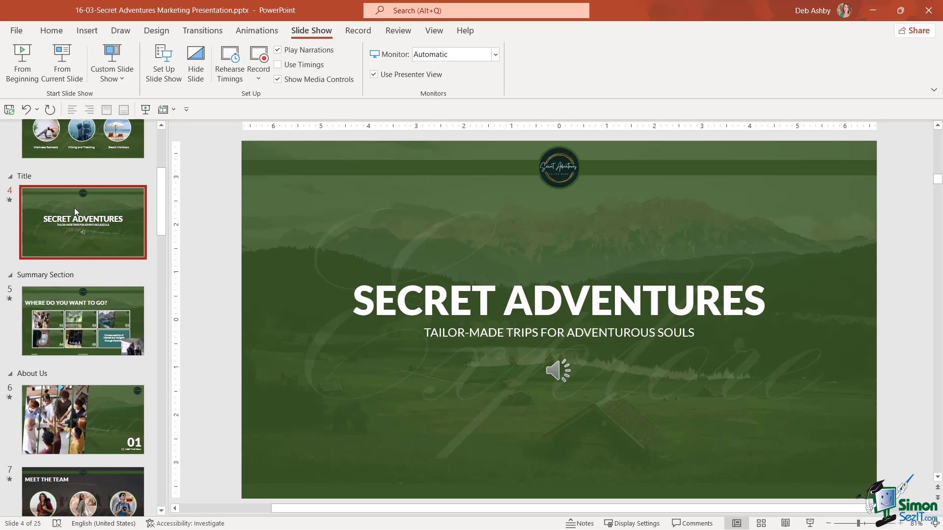
pyautogui.moveTo(103, 224)
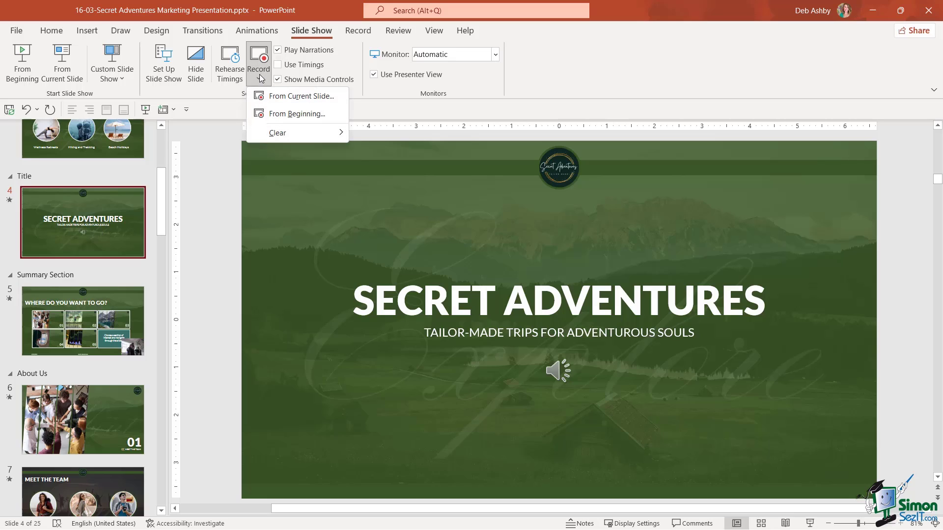
pyautogui.moveTo(284, 97)
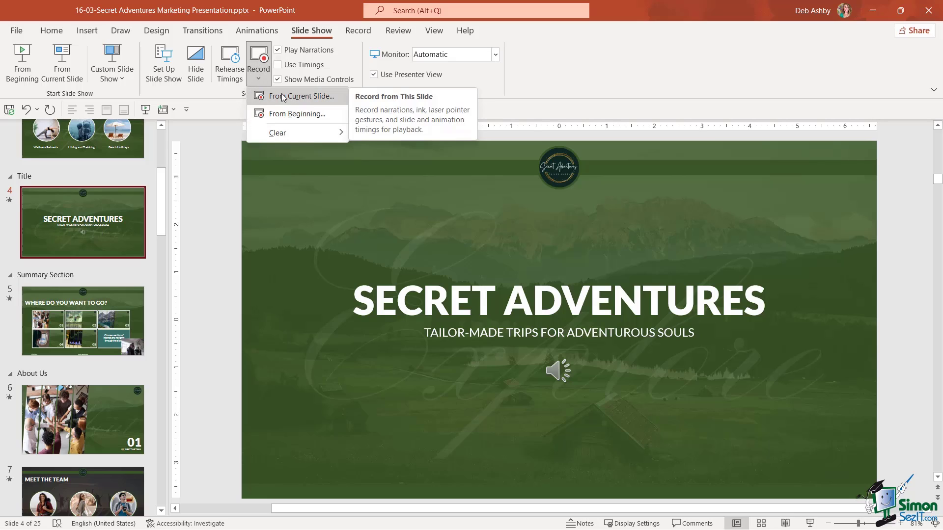
# Start recording from the Secret Adventures slide and turn the camera preview off.
pyautogui.click(299, 96)
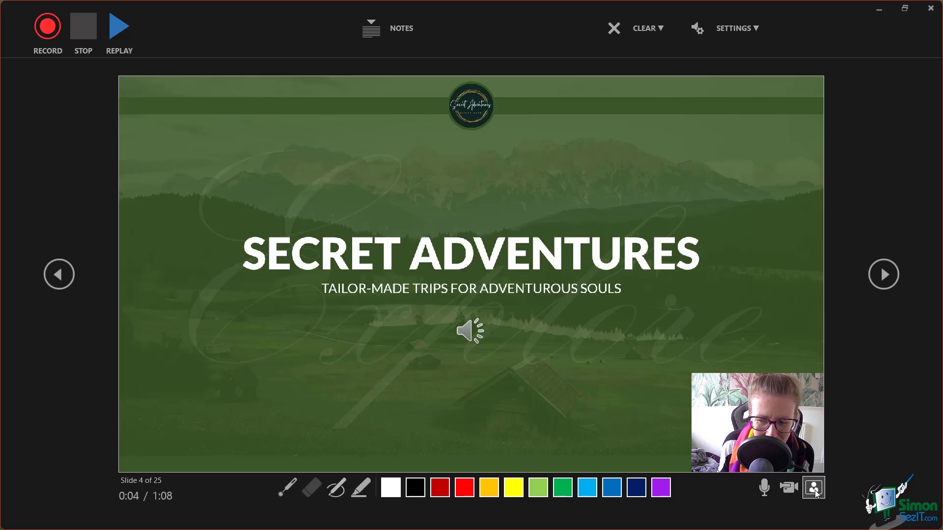
pyautogui.moveTo(813, 487)
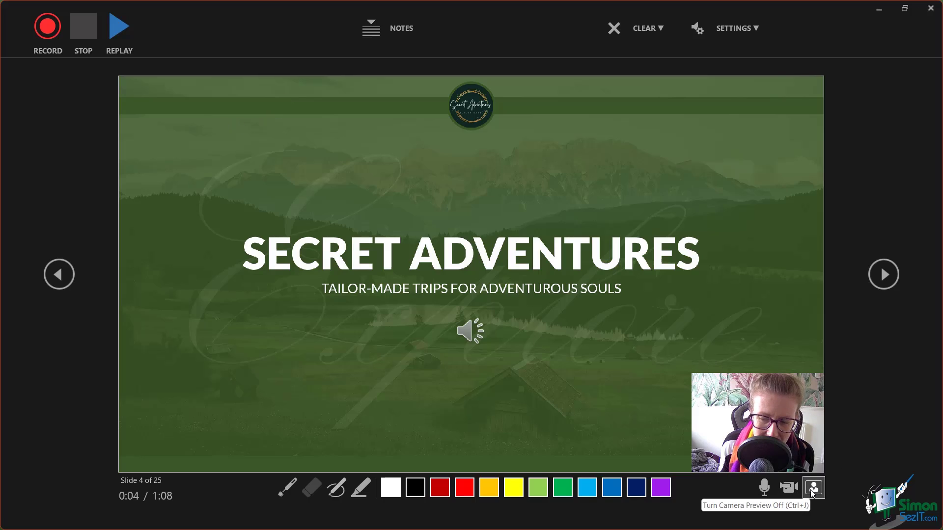
pyautogui.click(813, 487)
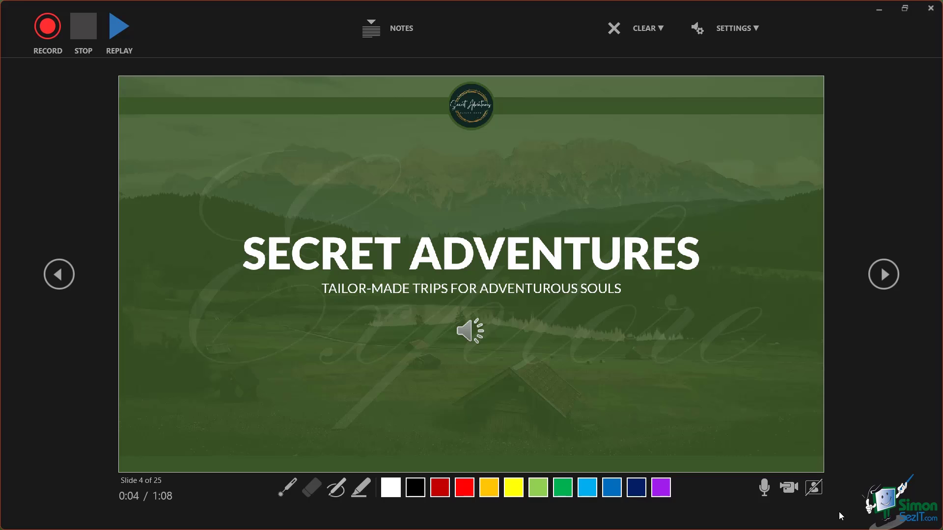
pyautogui.moveTo(764, 488)
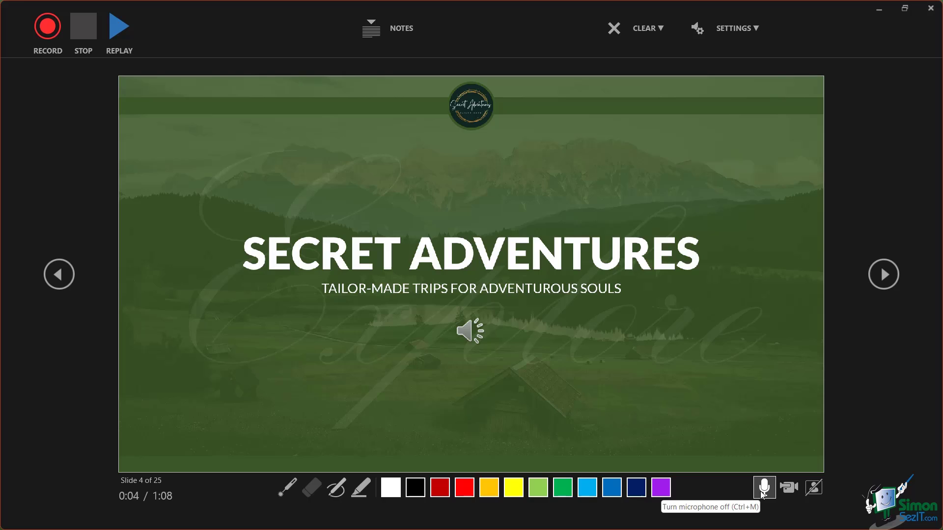
pyautogui.moveTo(765, 489)
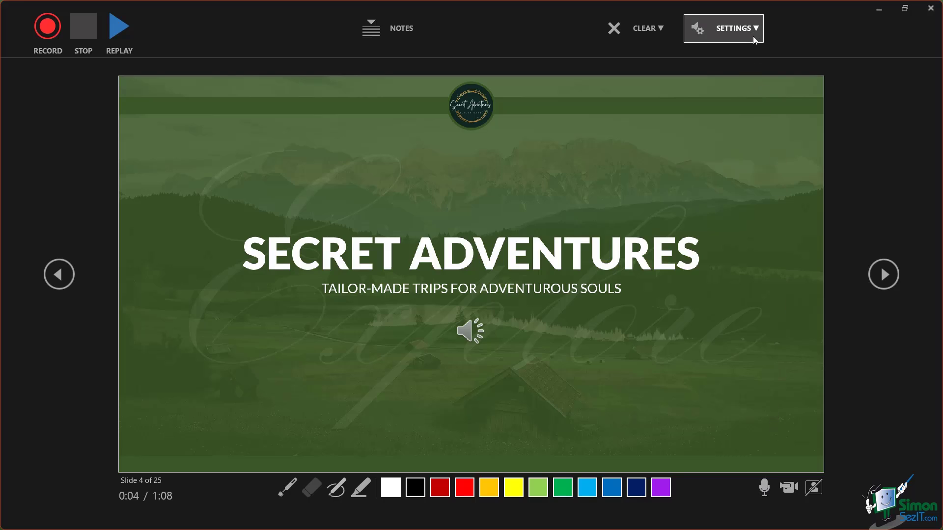
pyautogui.click(737, 27)
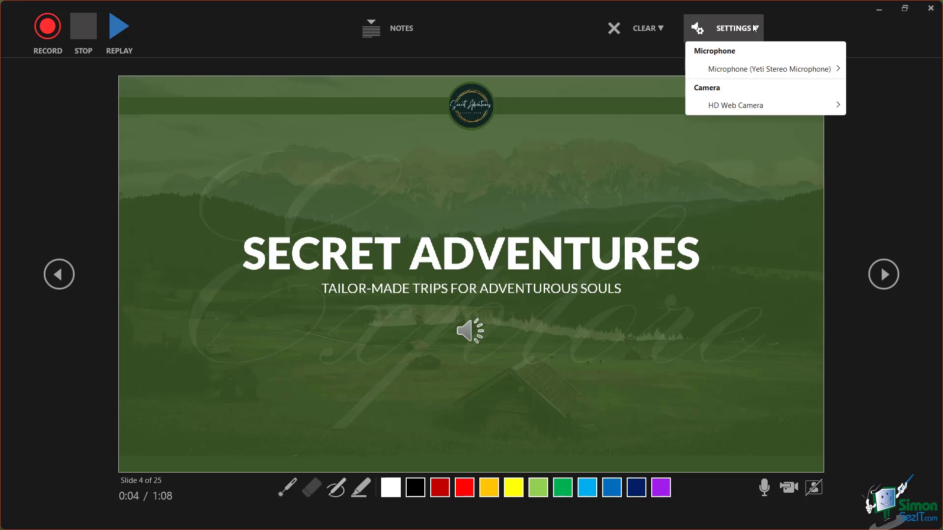
pyautogui.click(736, 105)
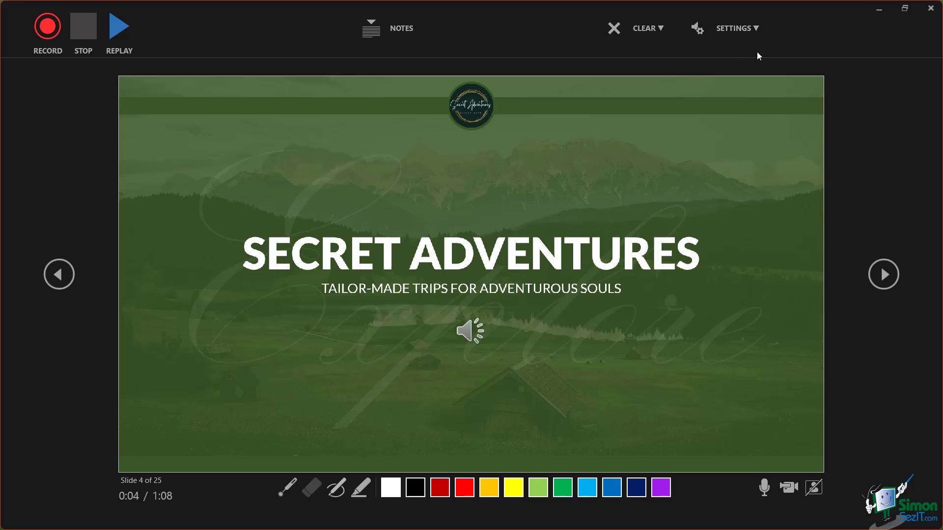
pyautogui.moveTo(775, 49)
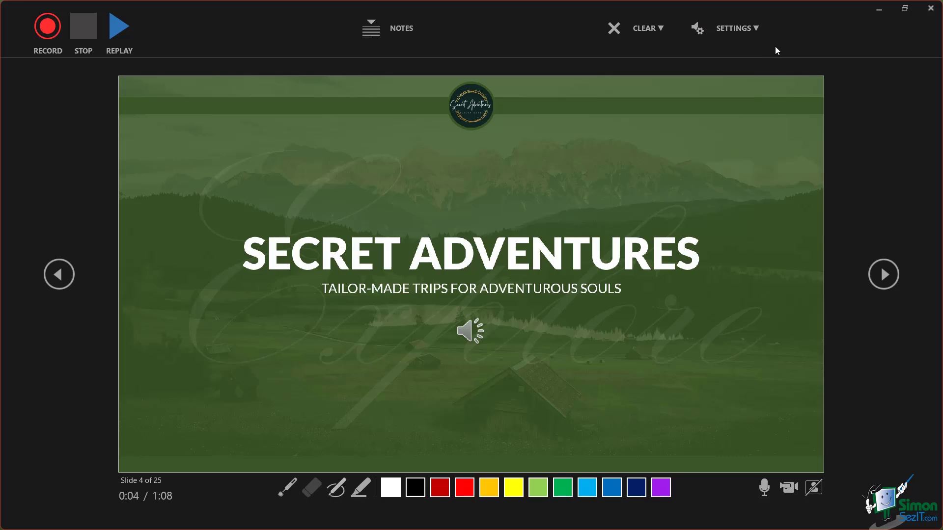
pyautogui.moveTo(773, 49)
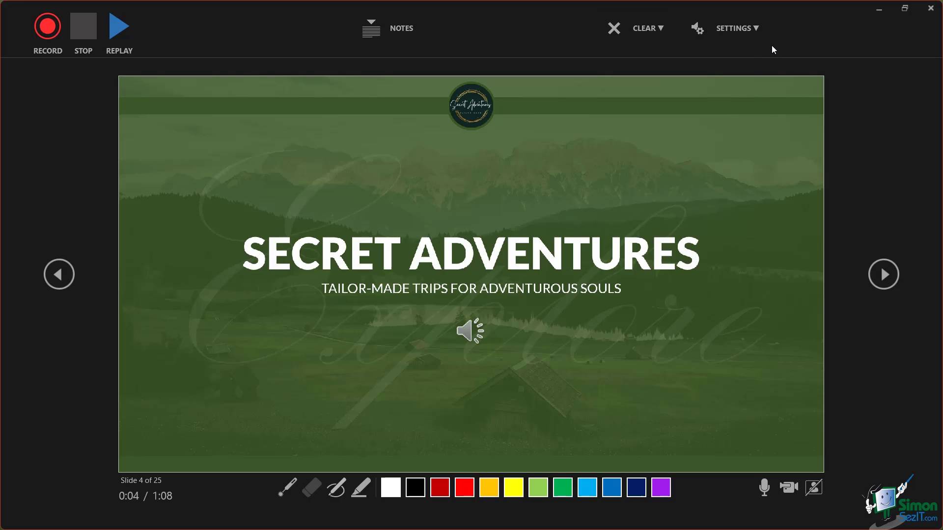
pyautogui.moveTo(39, 64)
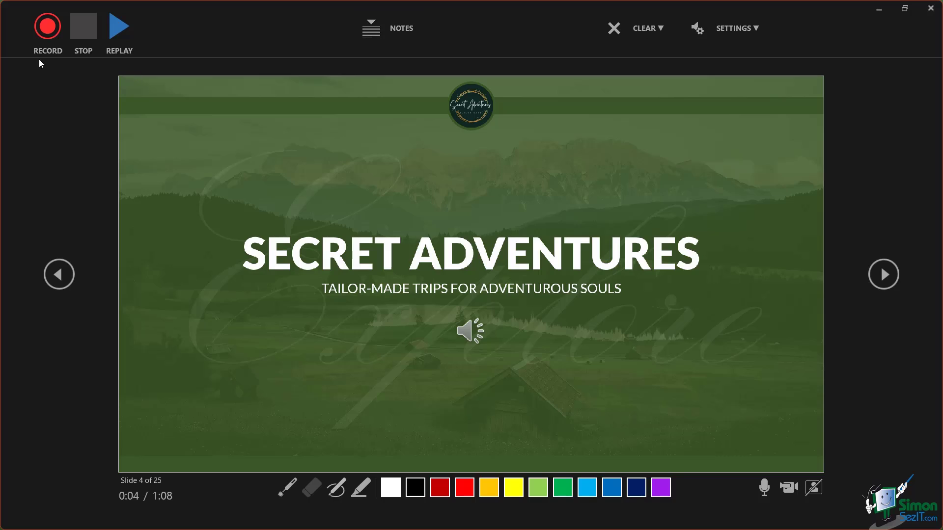
pyautogui.moveTo(57, 129)
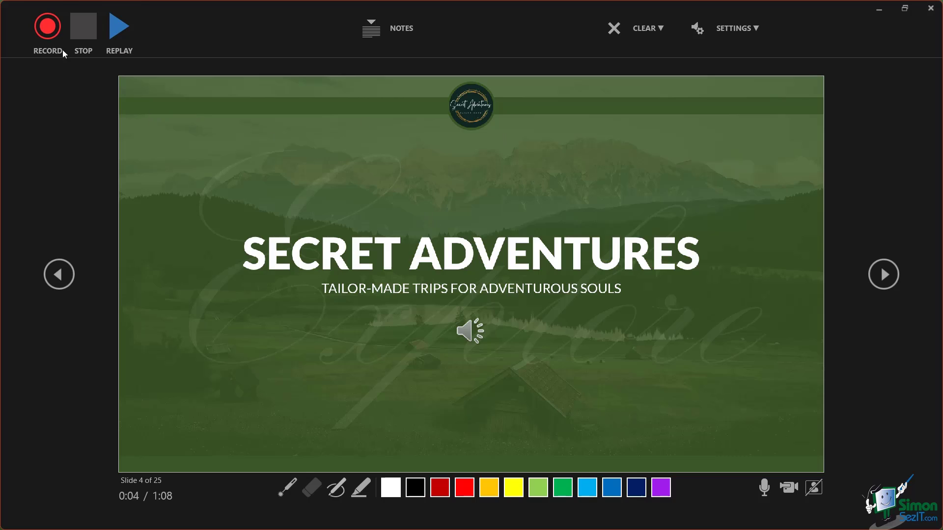
pyautogui.moveTo(330, 124)
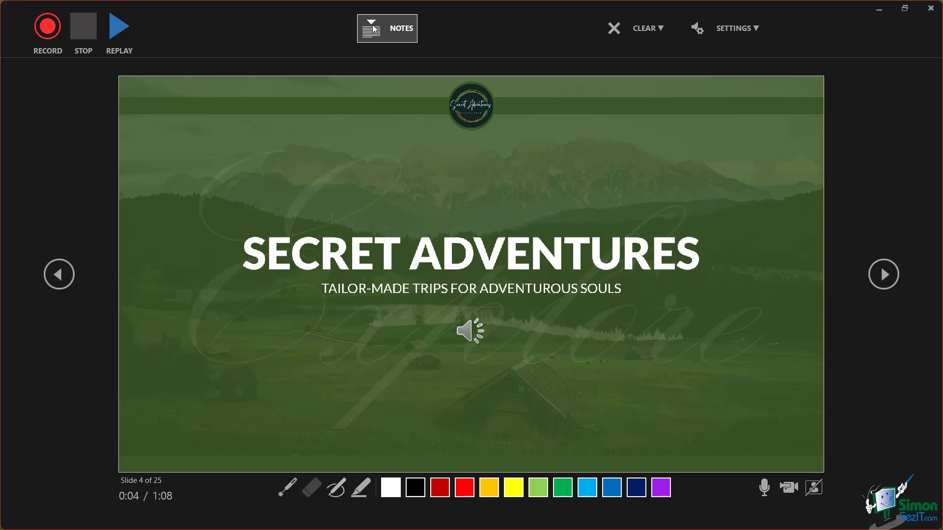
pyautogui.moveTo(398, 31)
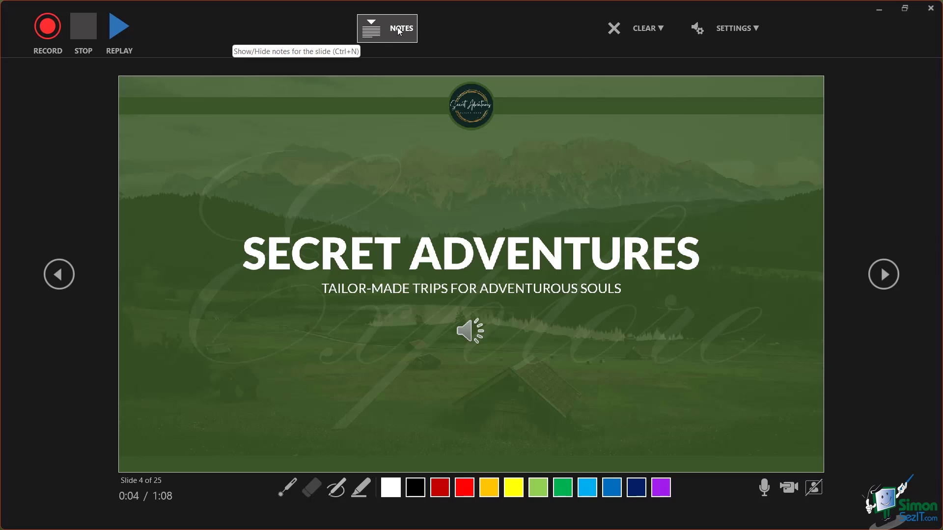
# Show the speaker notes with the welcome message and scroll through them.
pyautogui.click(387, 27)
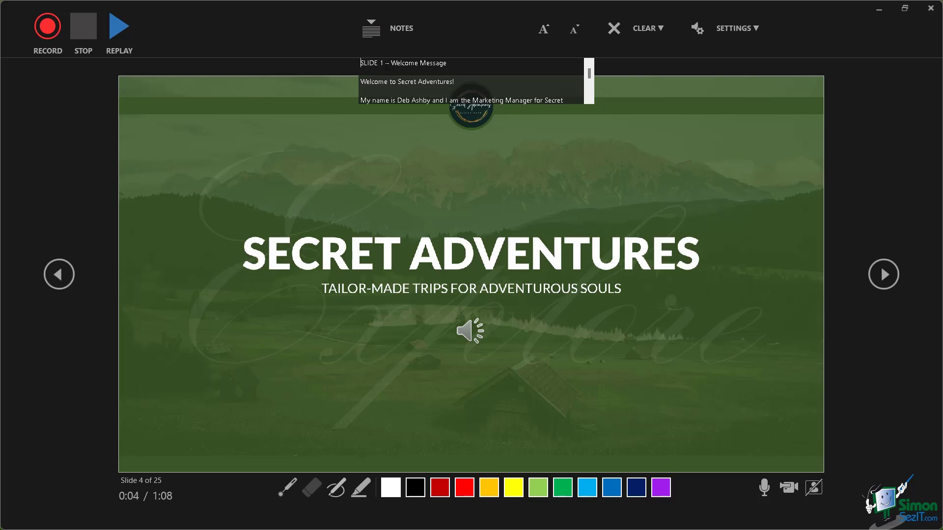
pyautogui.scroll(-3)
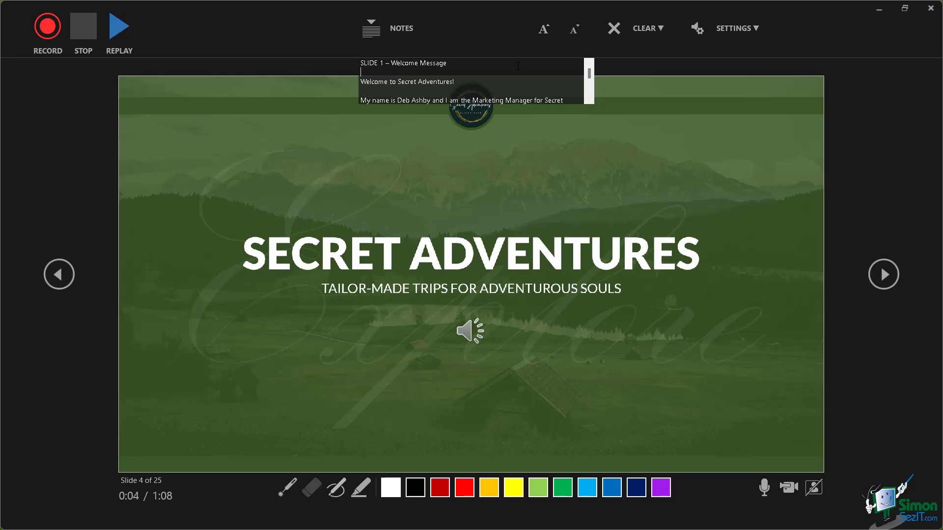
pyautogui.scroll(-3)
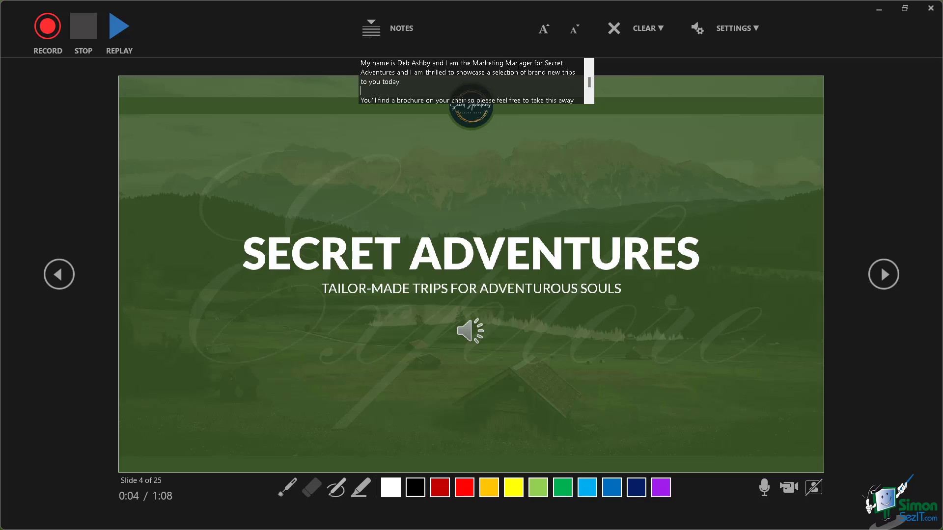
pyautogui.scroll(-3)
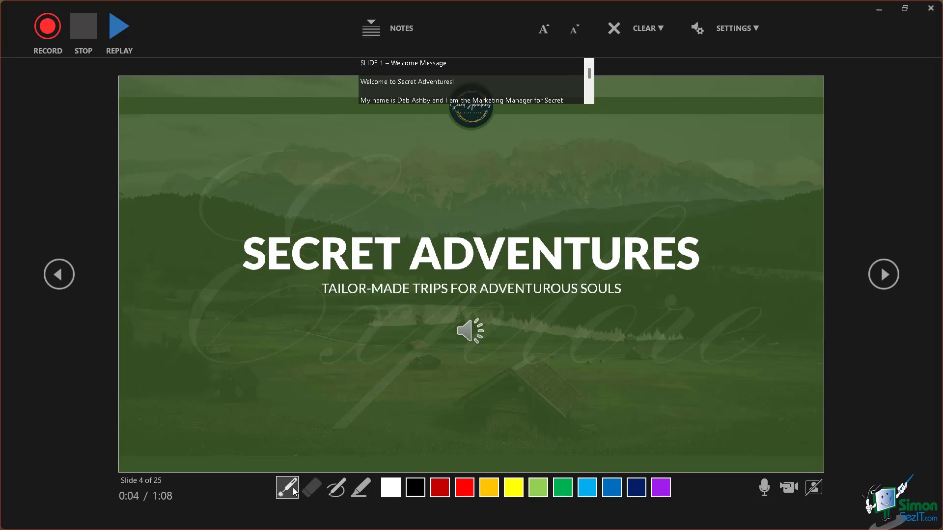
pyautogui.moveTo(286, 487)
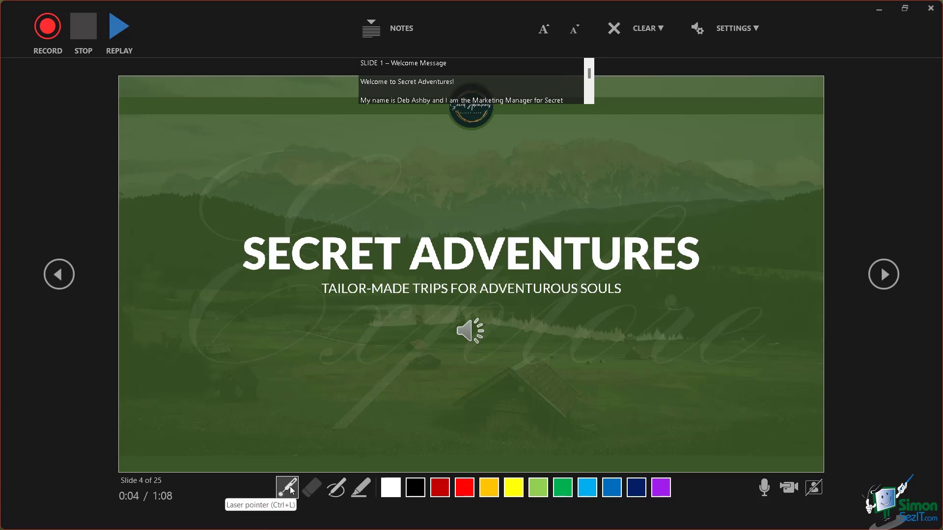
pyautogui.click(287, 487)
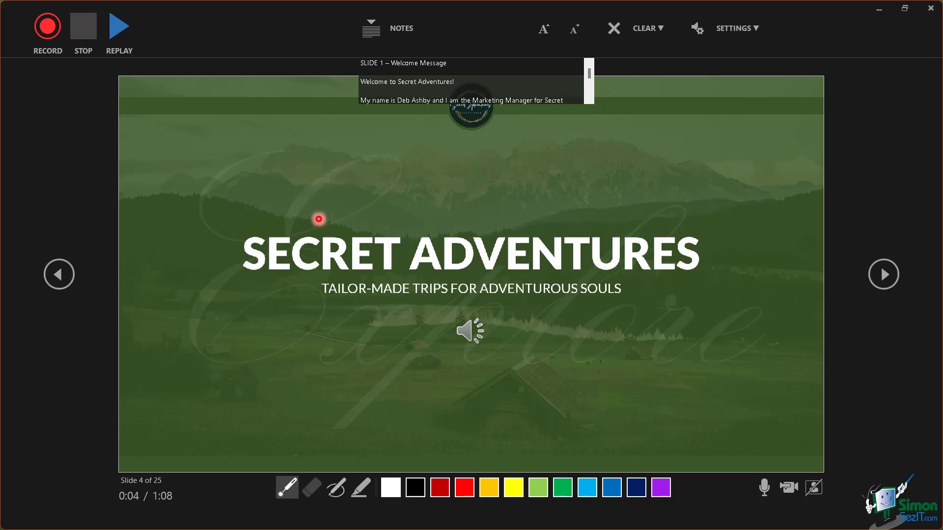
pyautogui.click(311, 487)
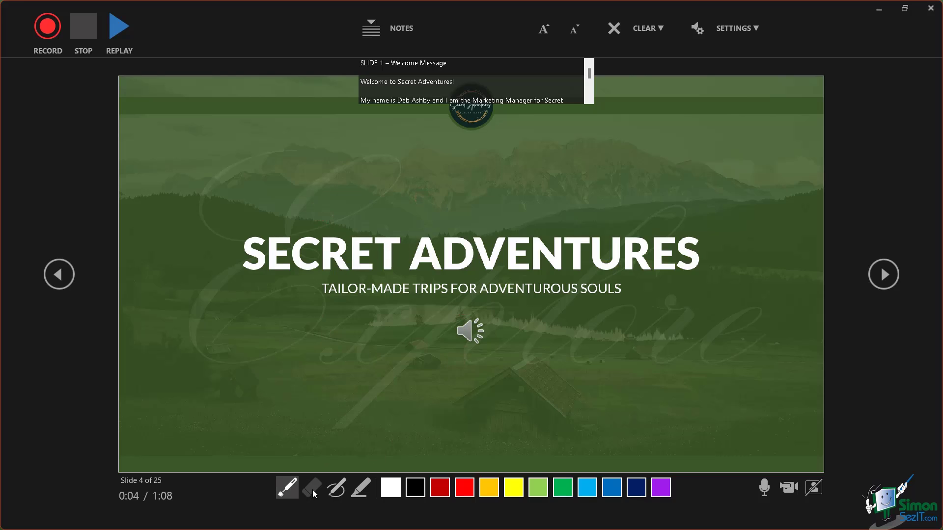
pyautogui.moveTo(313, 490)
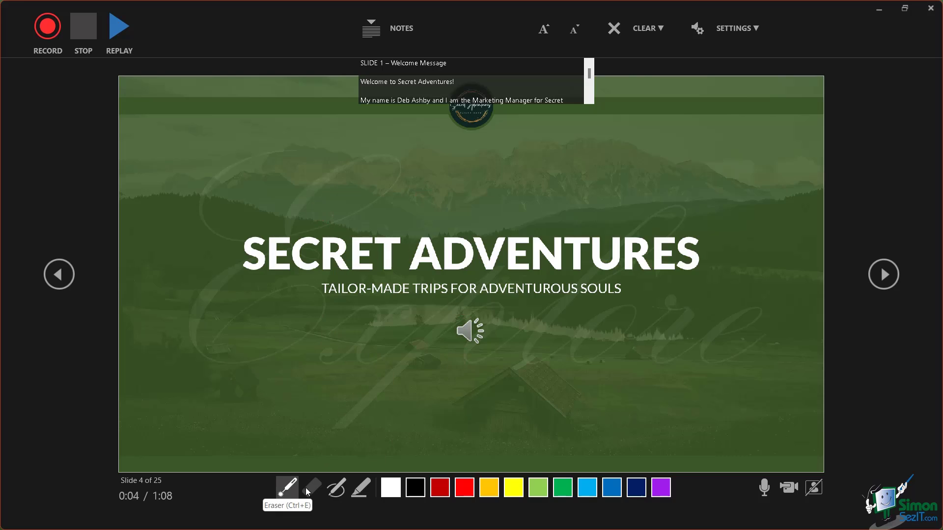
pyautogui.moveTo(340, 489)
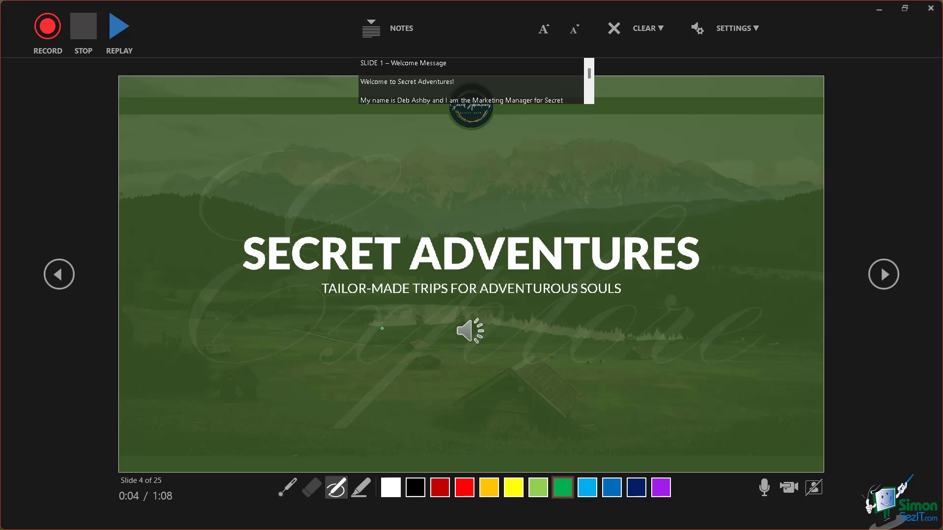
pyautogui.moveTo(363, 334); pyautogui.dragTo(409, 394)
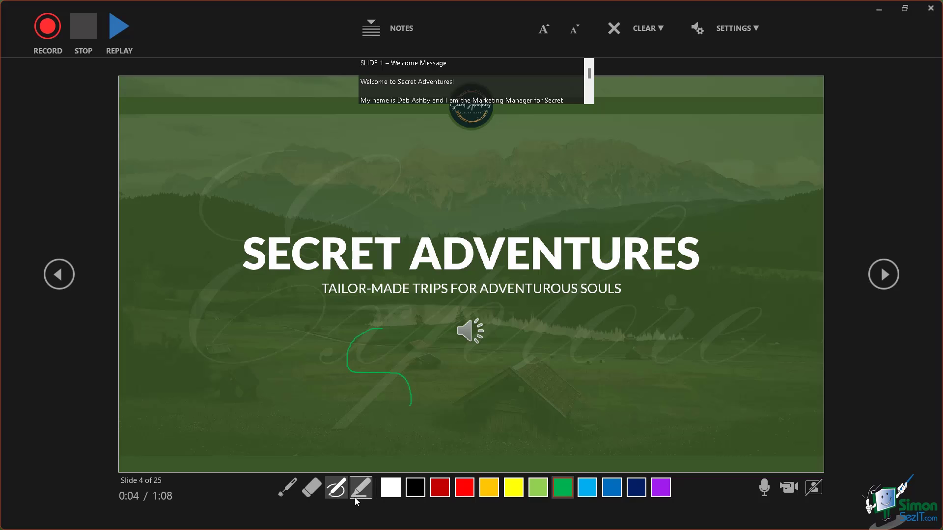
pyautogui.click(515, 487)
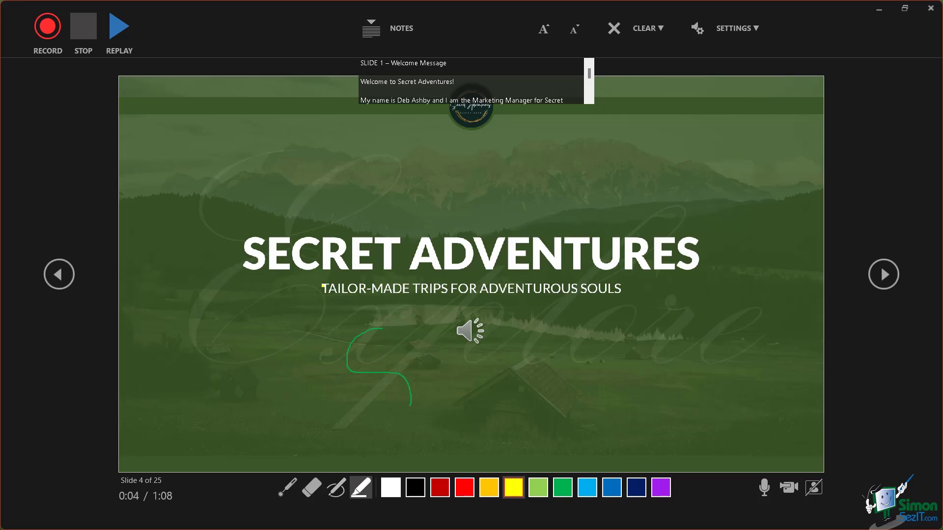
pyautogui.moveTo(325, 288); pyautogui.dragTo(439, 288)
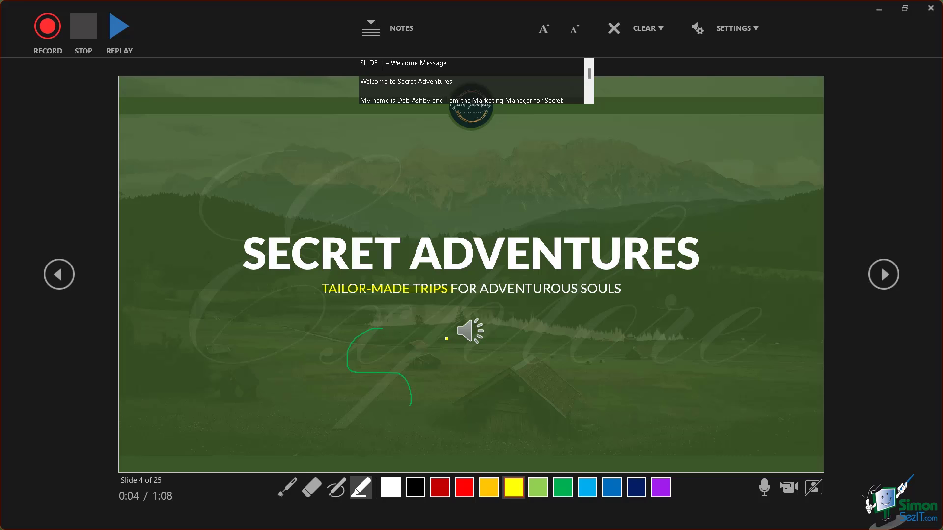
pyautogui.click(311, 487)
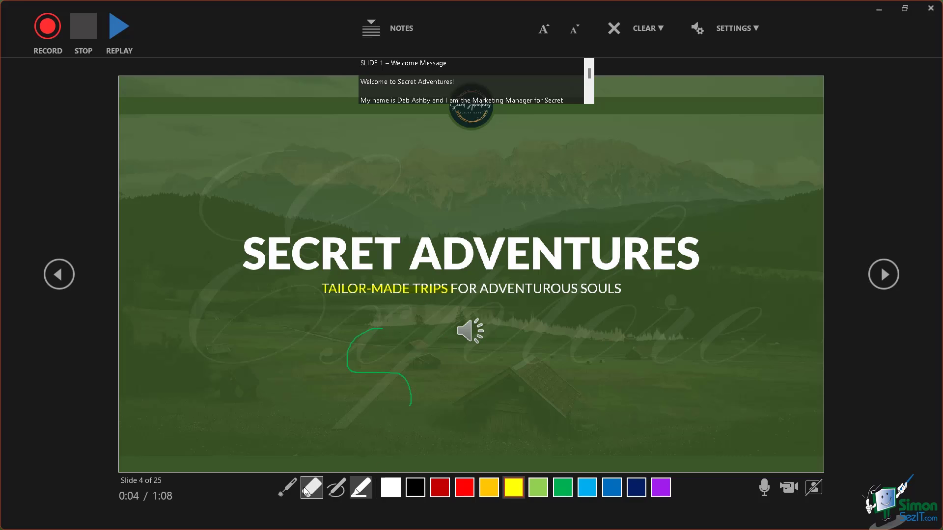
pyautogui.click(311, 487)
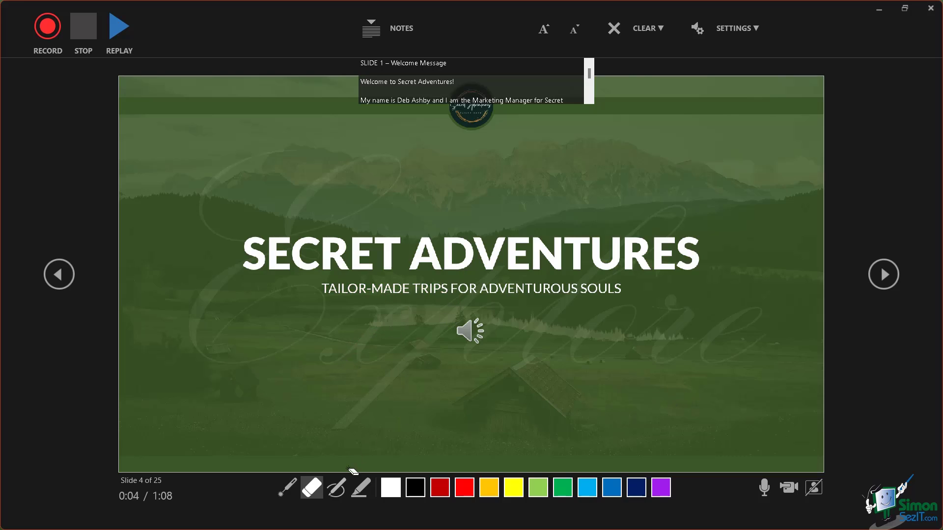
pyautogui.moveTo(636, 326)
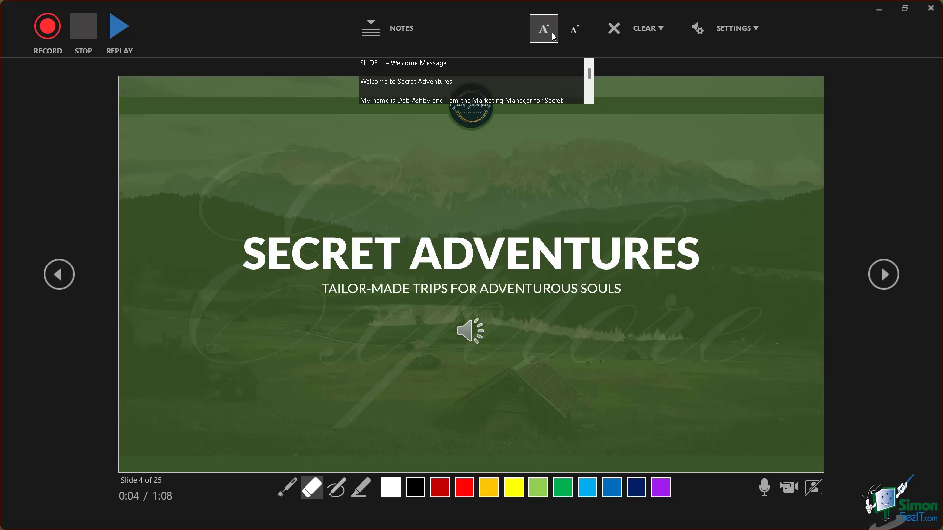
pyautogui.click(541, 27)
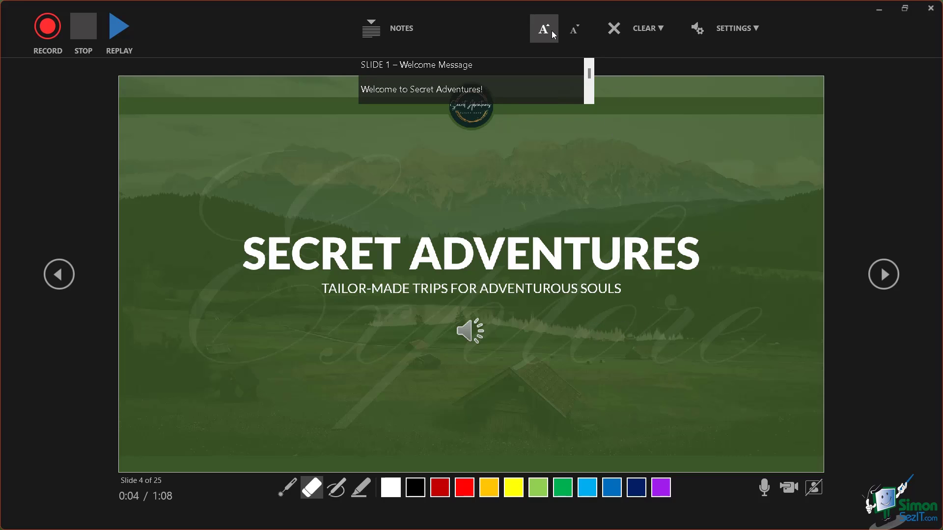
pyautogui.click(541, 28)
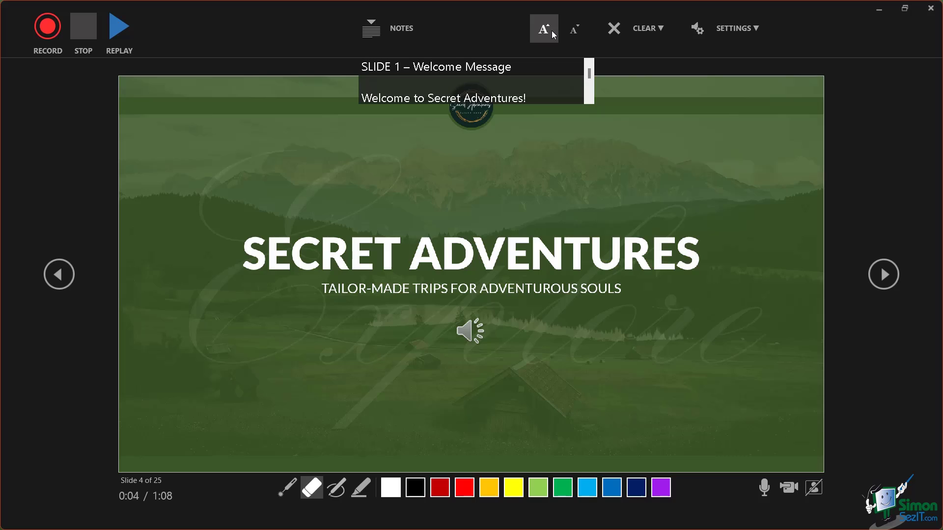
pyautogui.click(542, 27)
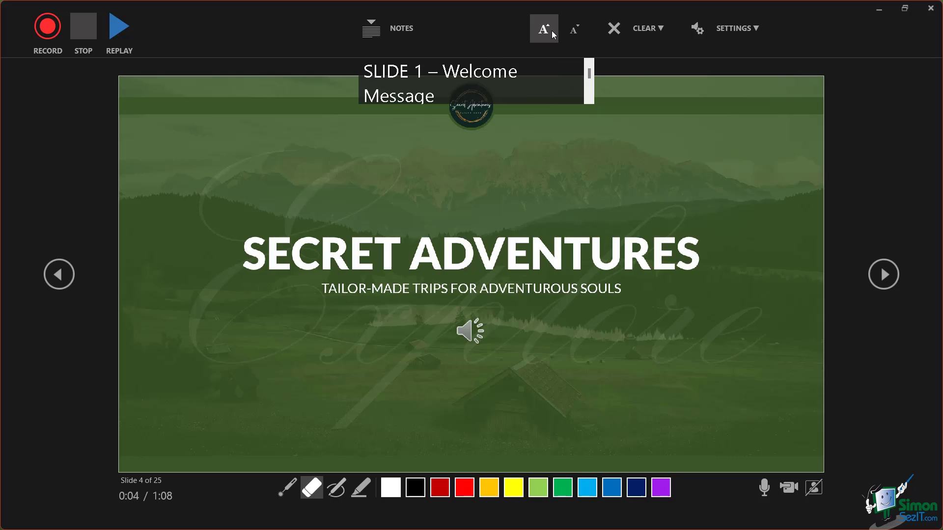
pyautogui.click(575, 27)
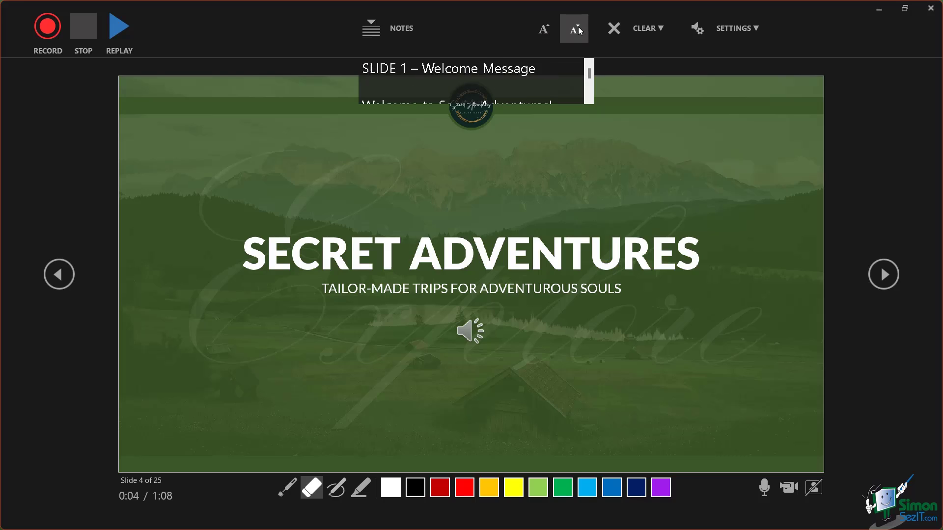
pyautogui.click(574, 28)
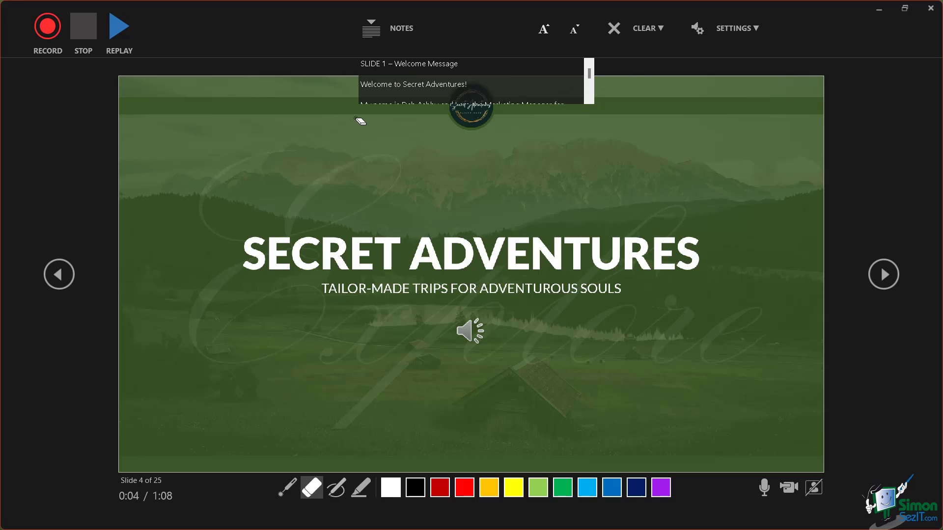
pyautogui.click(884, 274)
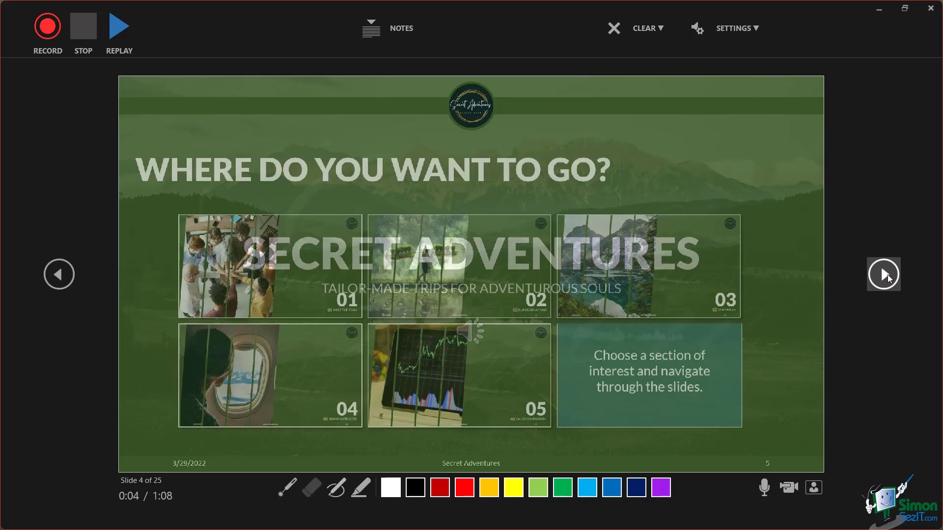
pyautogui.click(884, 274)
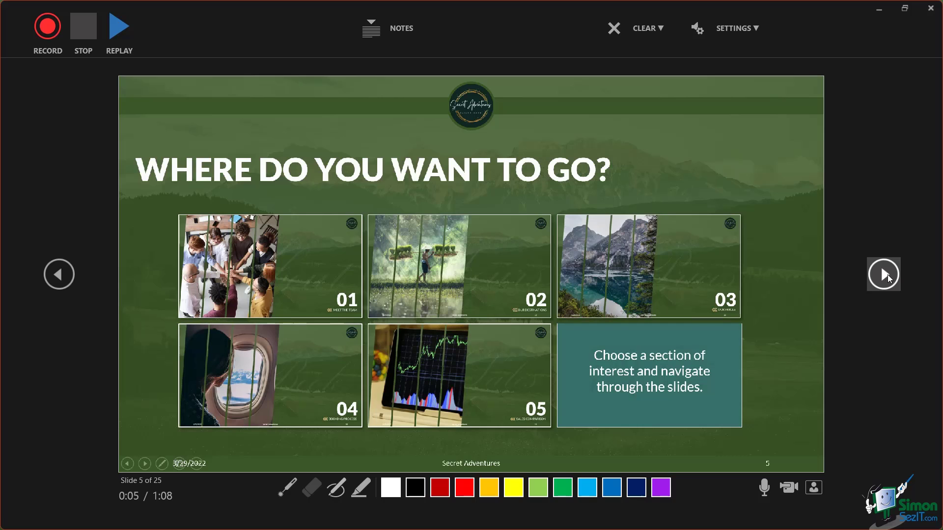
pyautogui.click(269, 271)
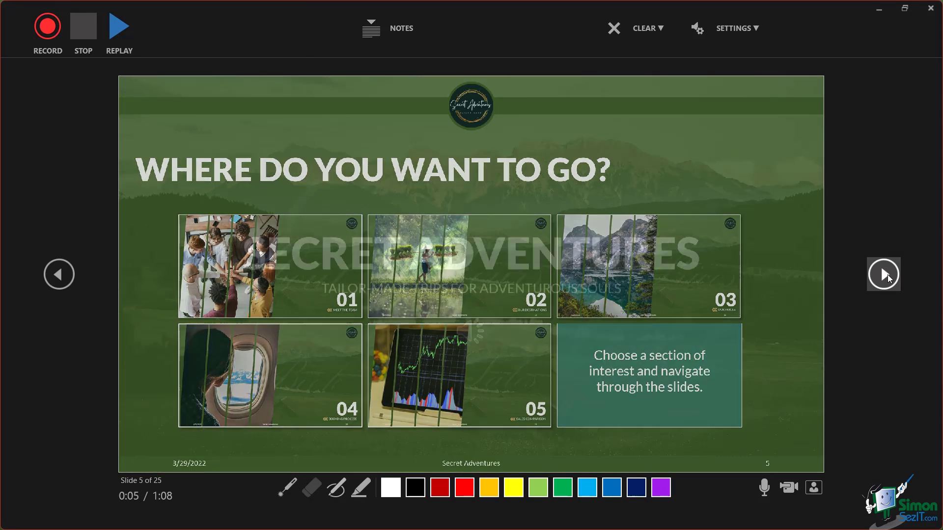
pyautogui.click(58, 275)
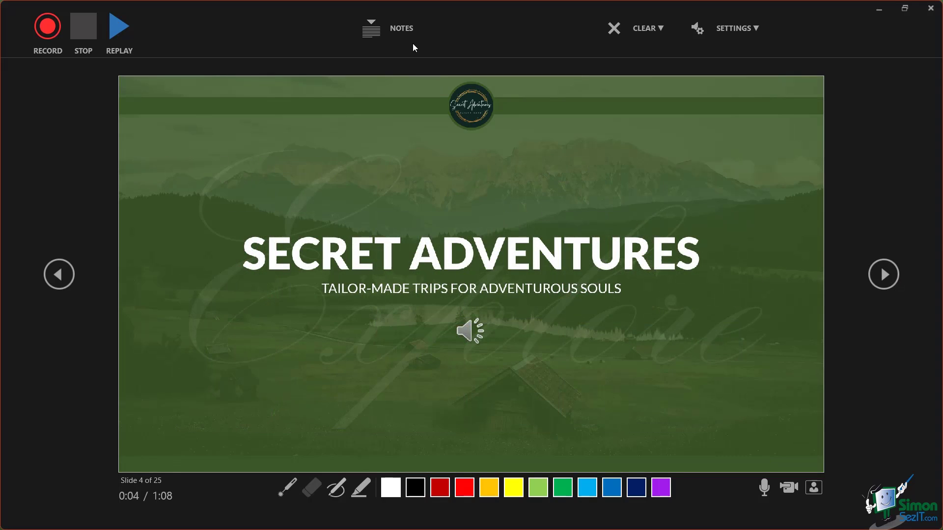
# Record the narration while reading the script notes, then return to editing view.
pyautogui.click(371, 28)
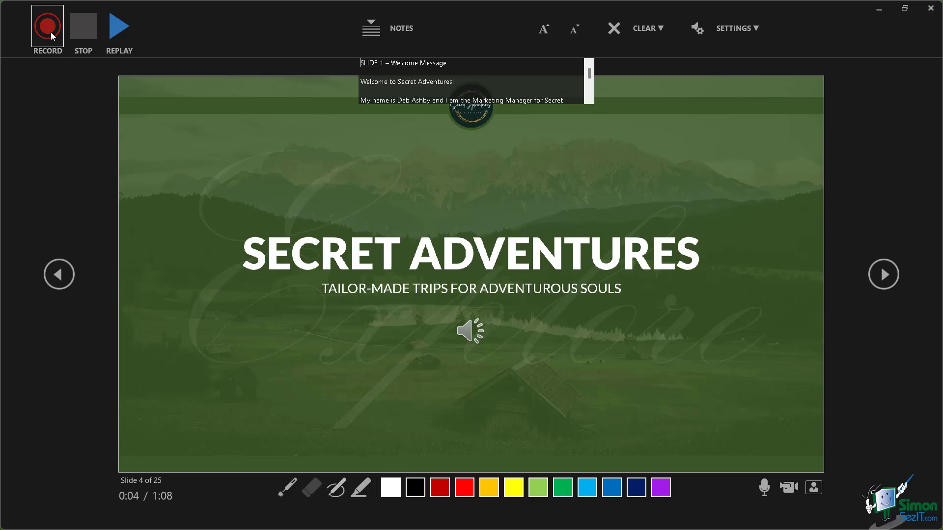
pyautogui.moveTo(51, 34)
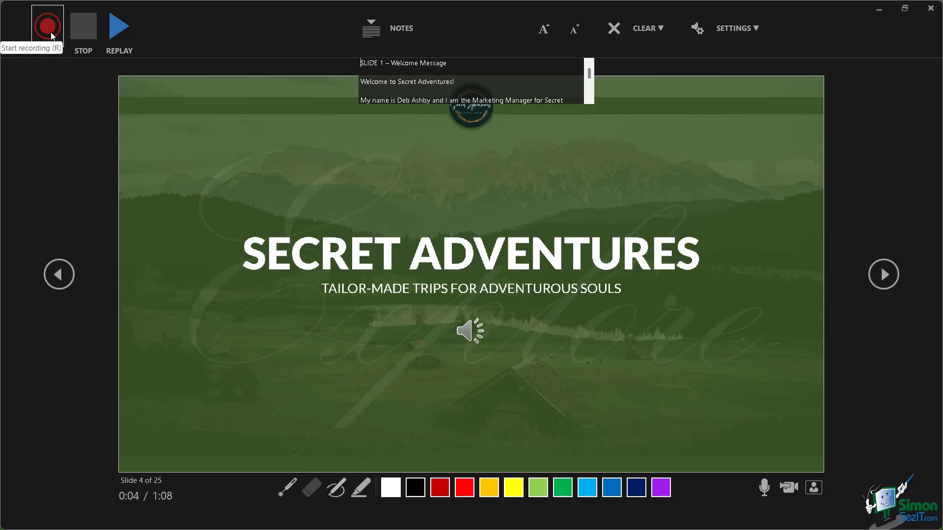
pyautogui.click(45, 25)
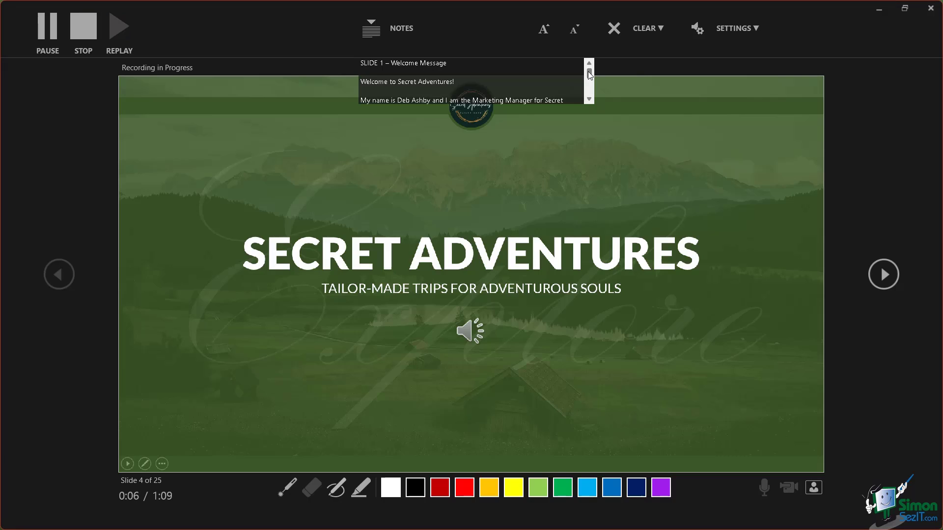
pyautogui.scroll(-3)
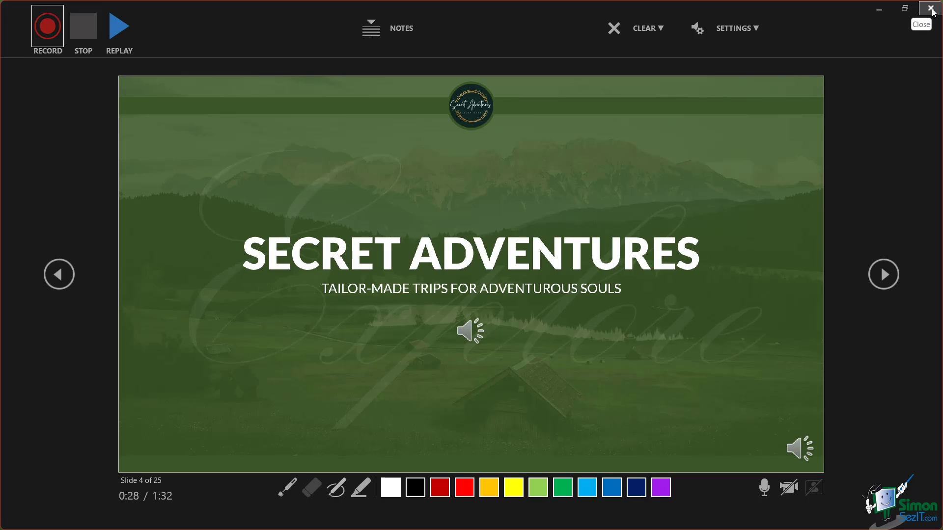
pyautogui.click(931, 9)
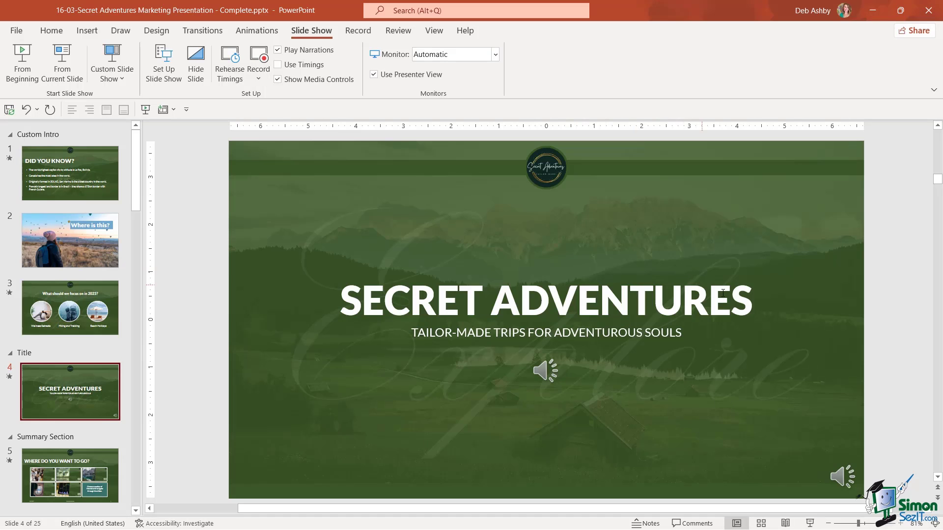